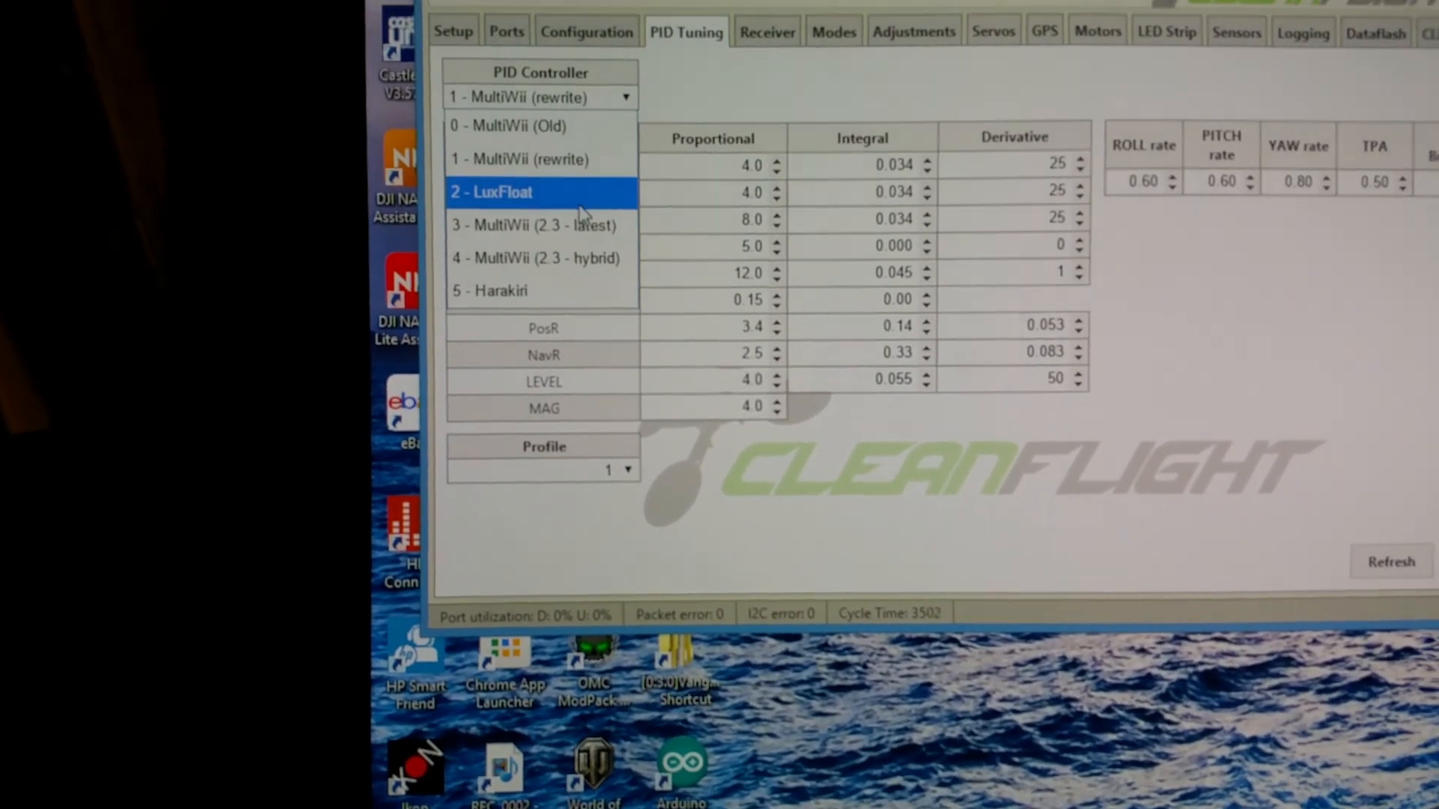
Select the LuxFloat PID controller on the PID Tuning page
click(492, 192)
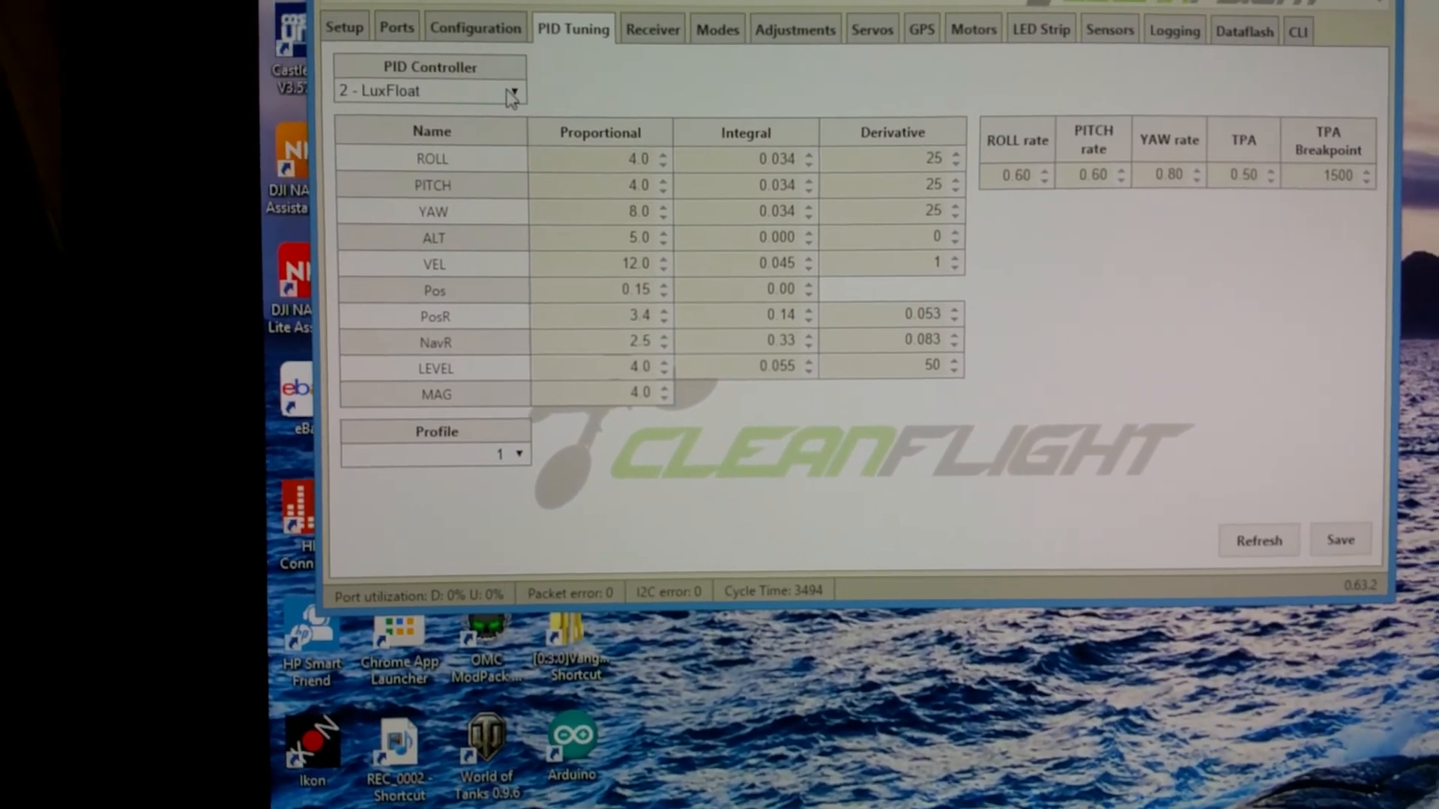
click(1340, 539)
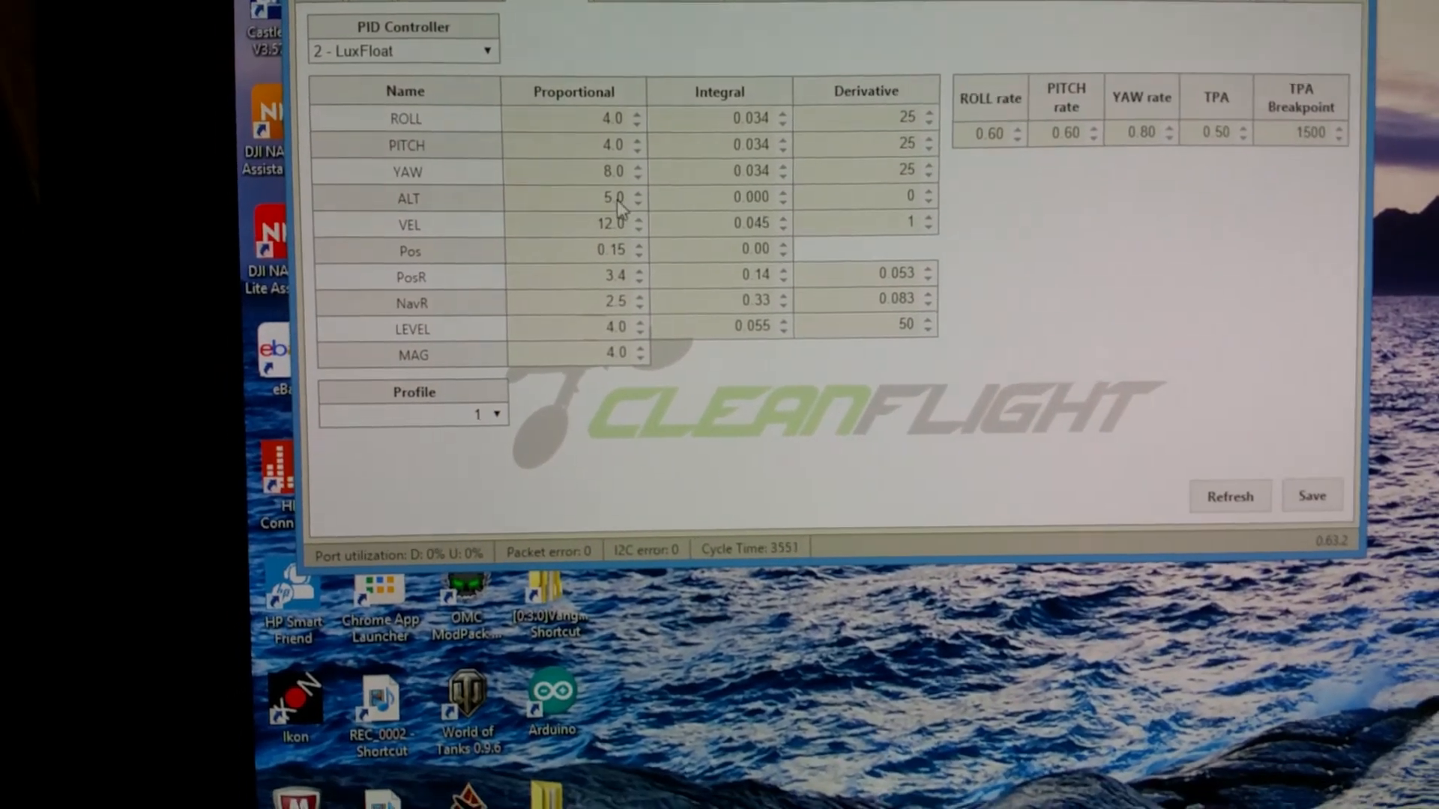
click(1312, 495)
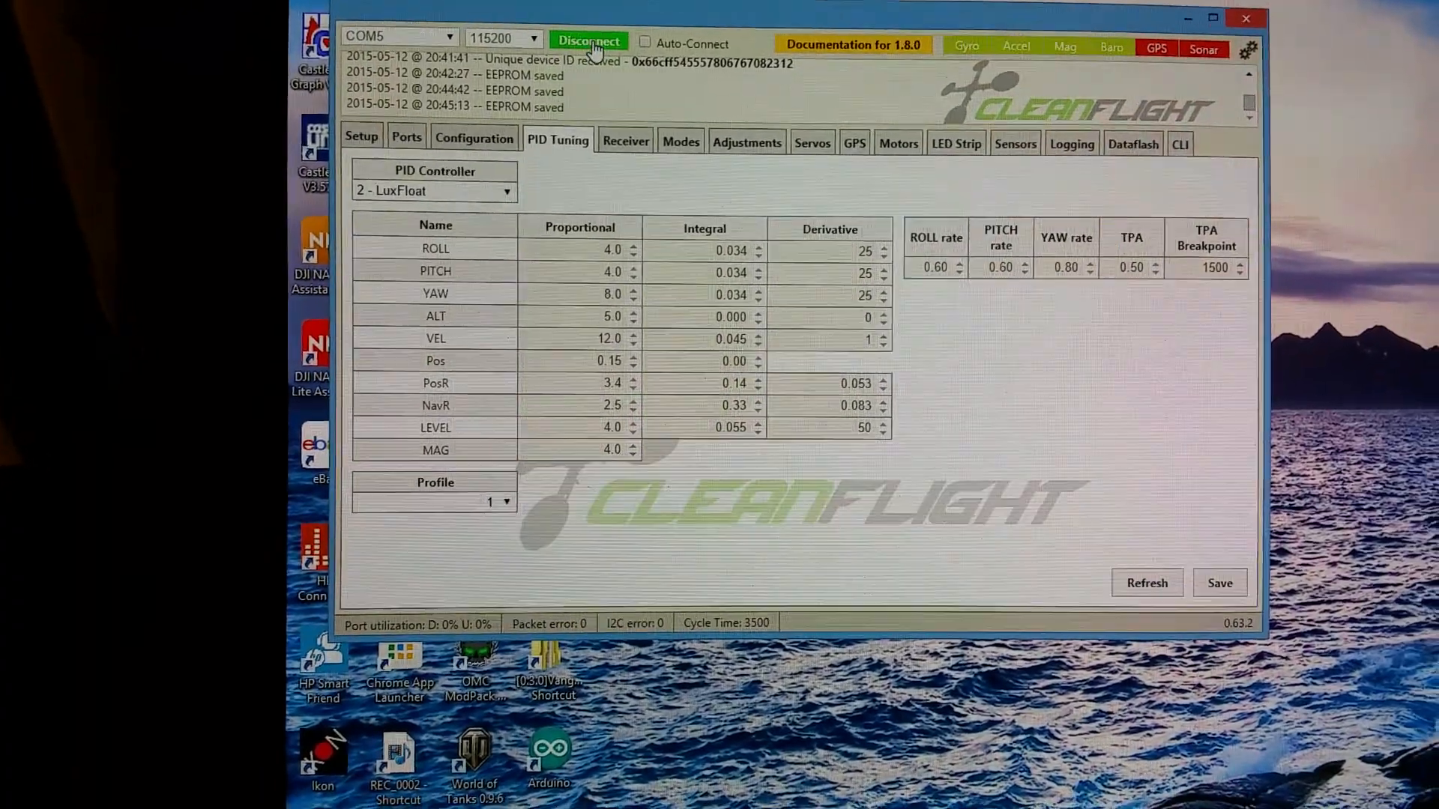
Disconnect and reconnect to the flight controller, then return to PID Tuning
click(589, 42)
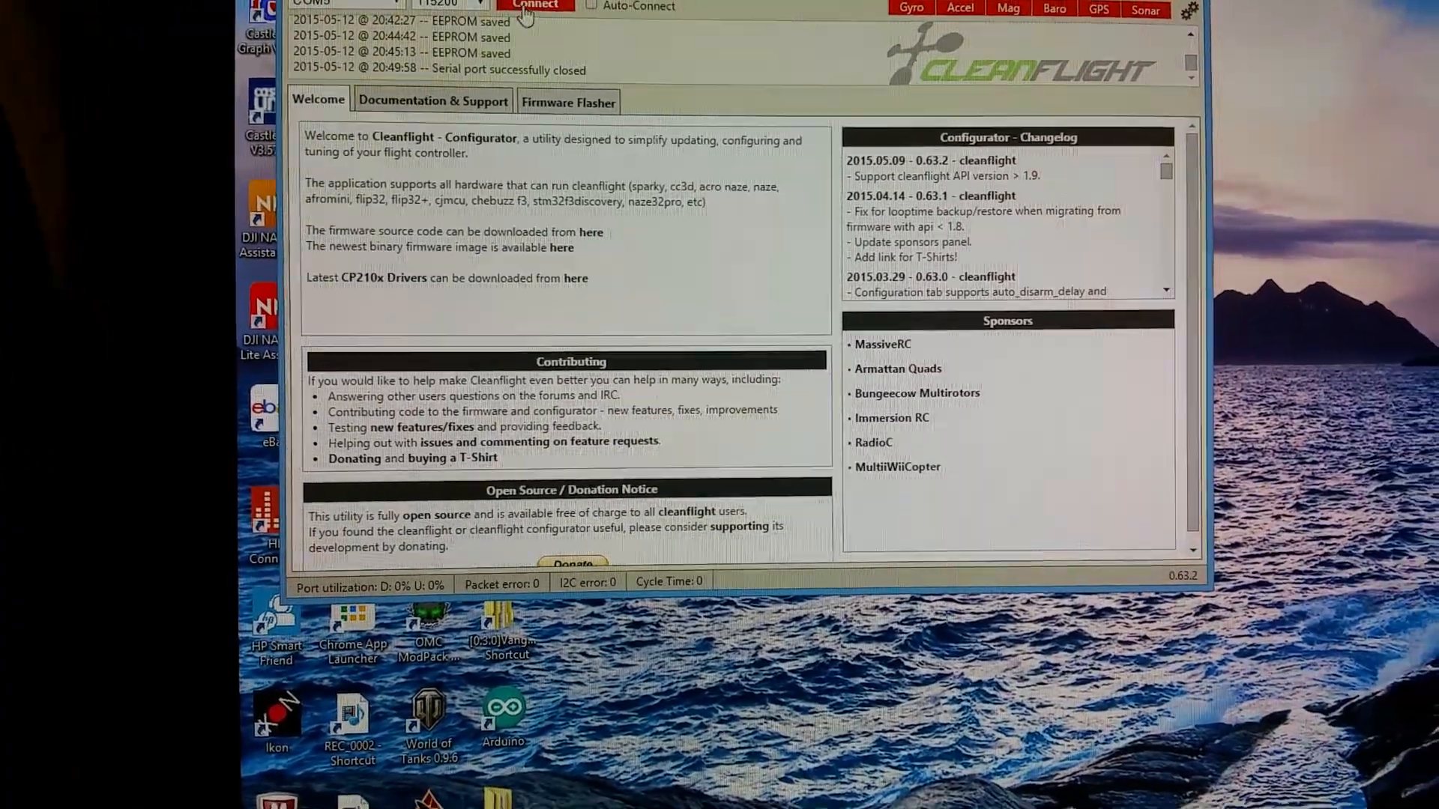
click(535, 7)
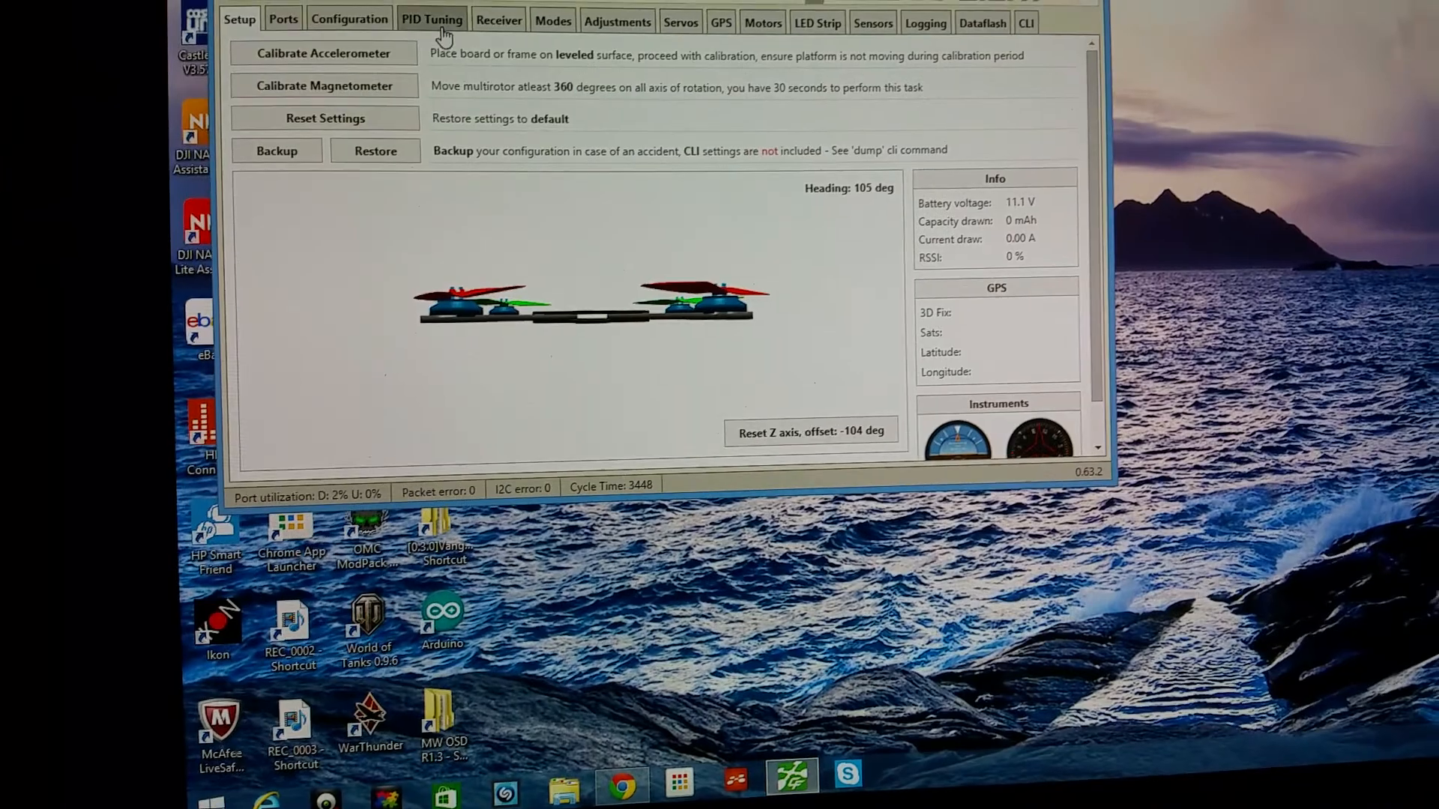
click(432, 20)
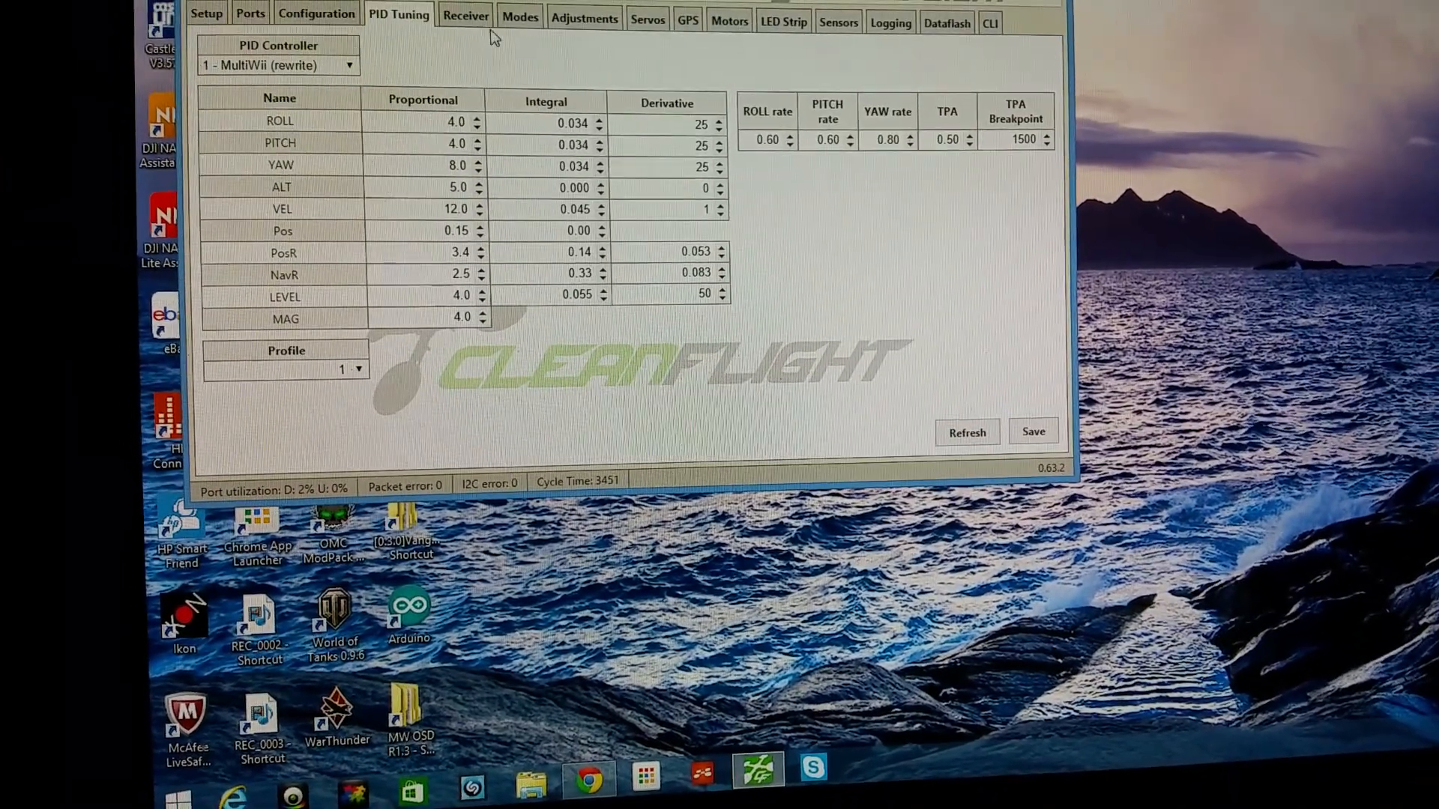
In Modes, remove the Autotune range and add a Beeper range on AUX 1
click(520, 17)
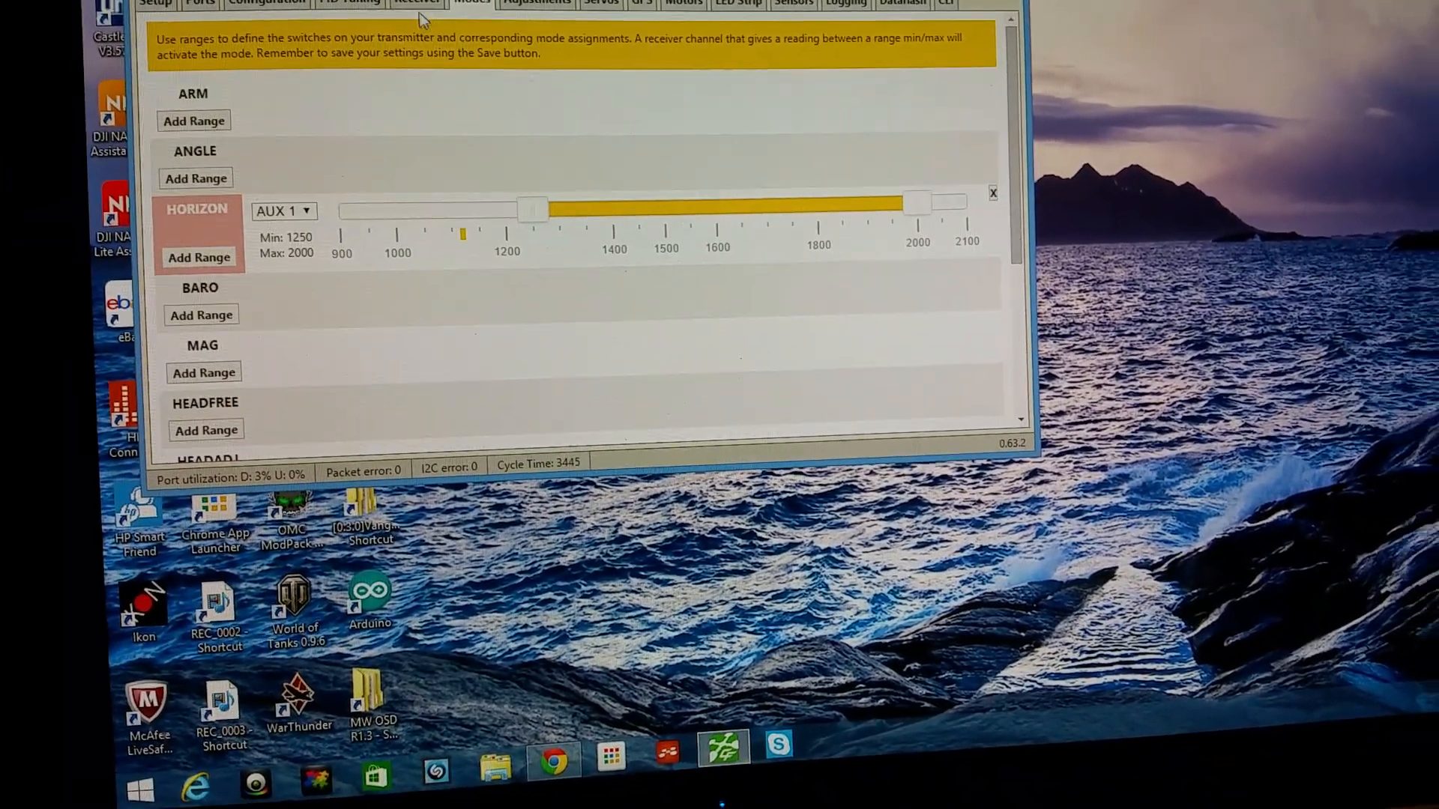
scroll(down, 3)
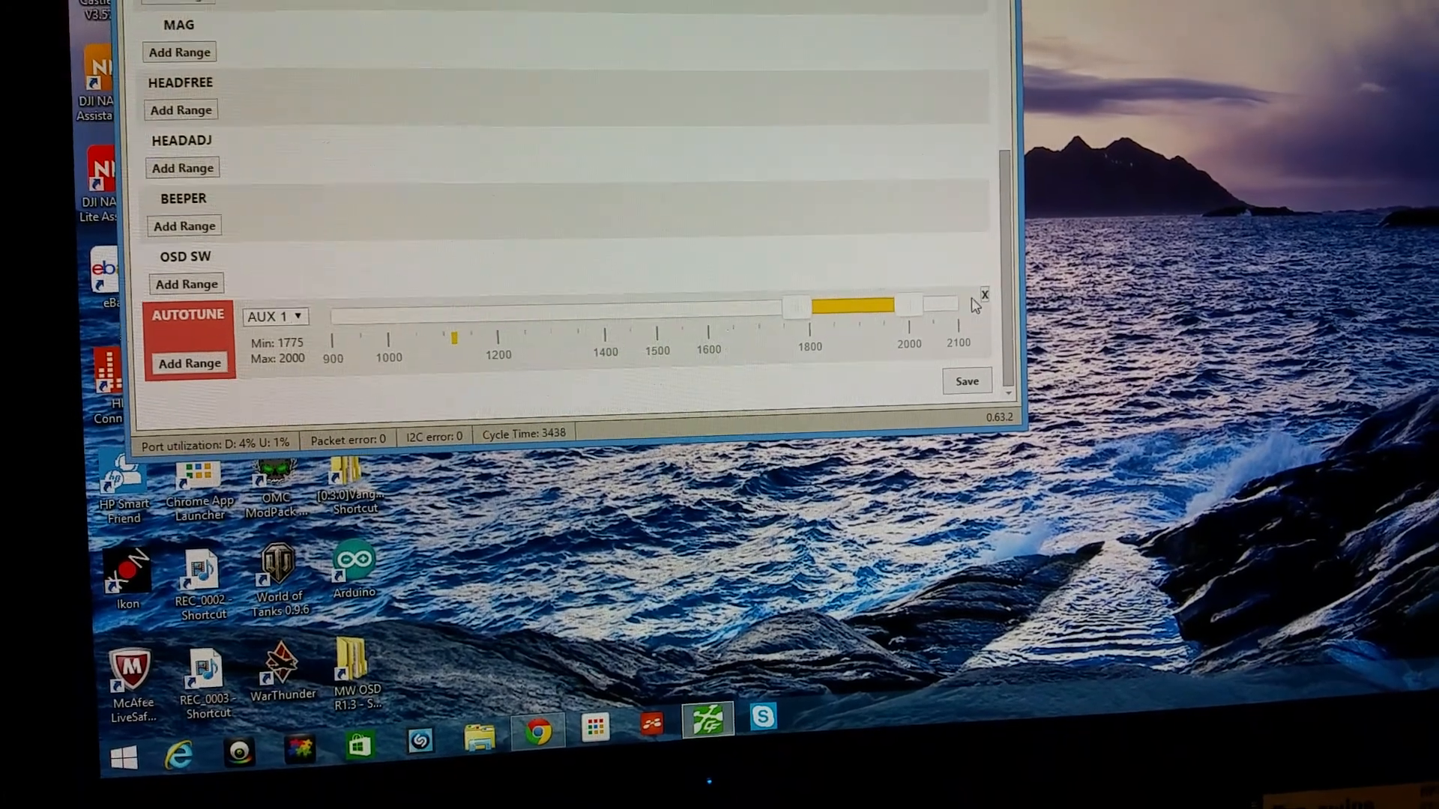
click(985, 295)
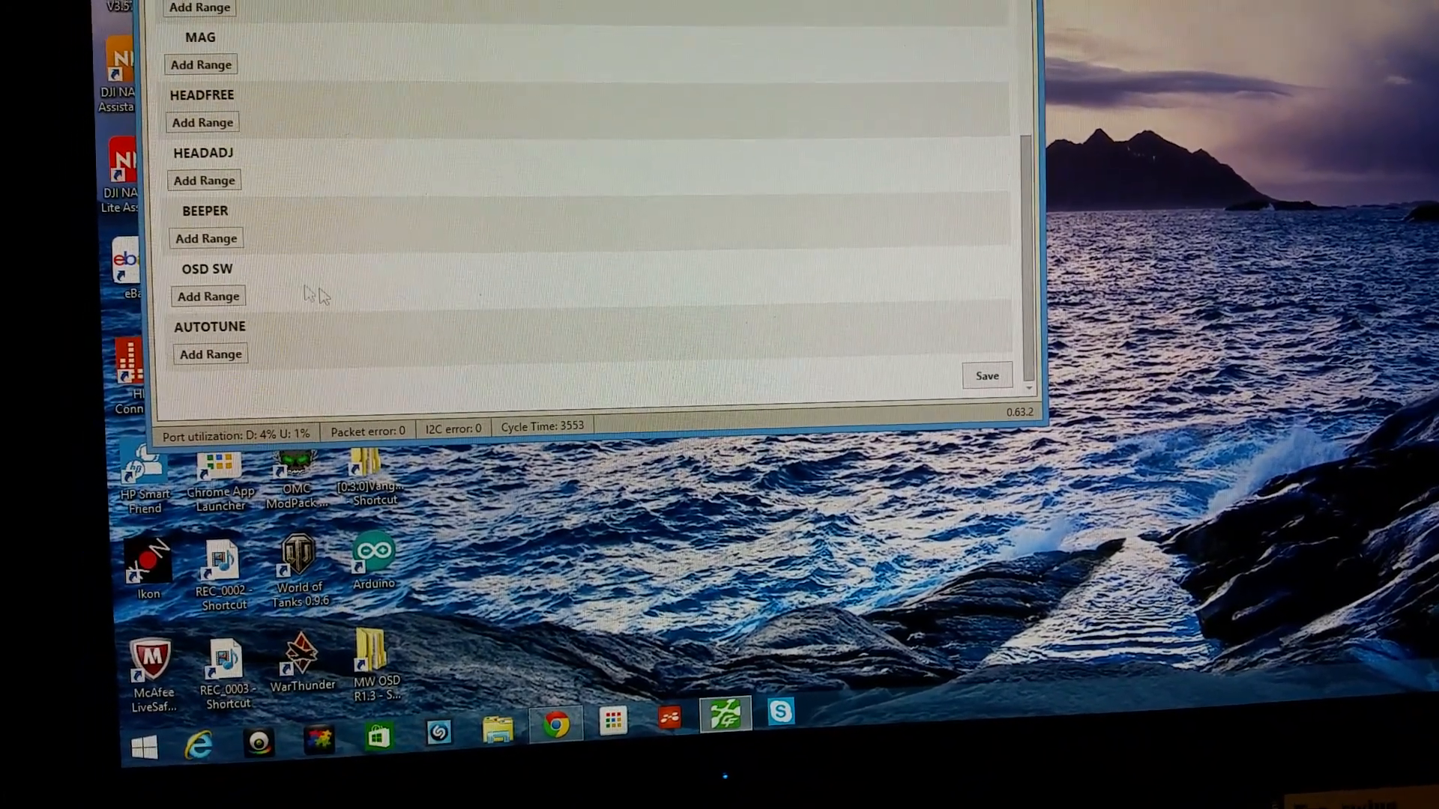
click(205, 238)
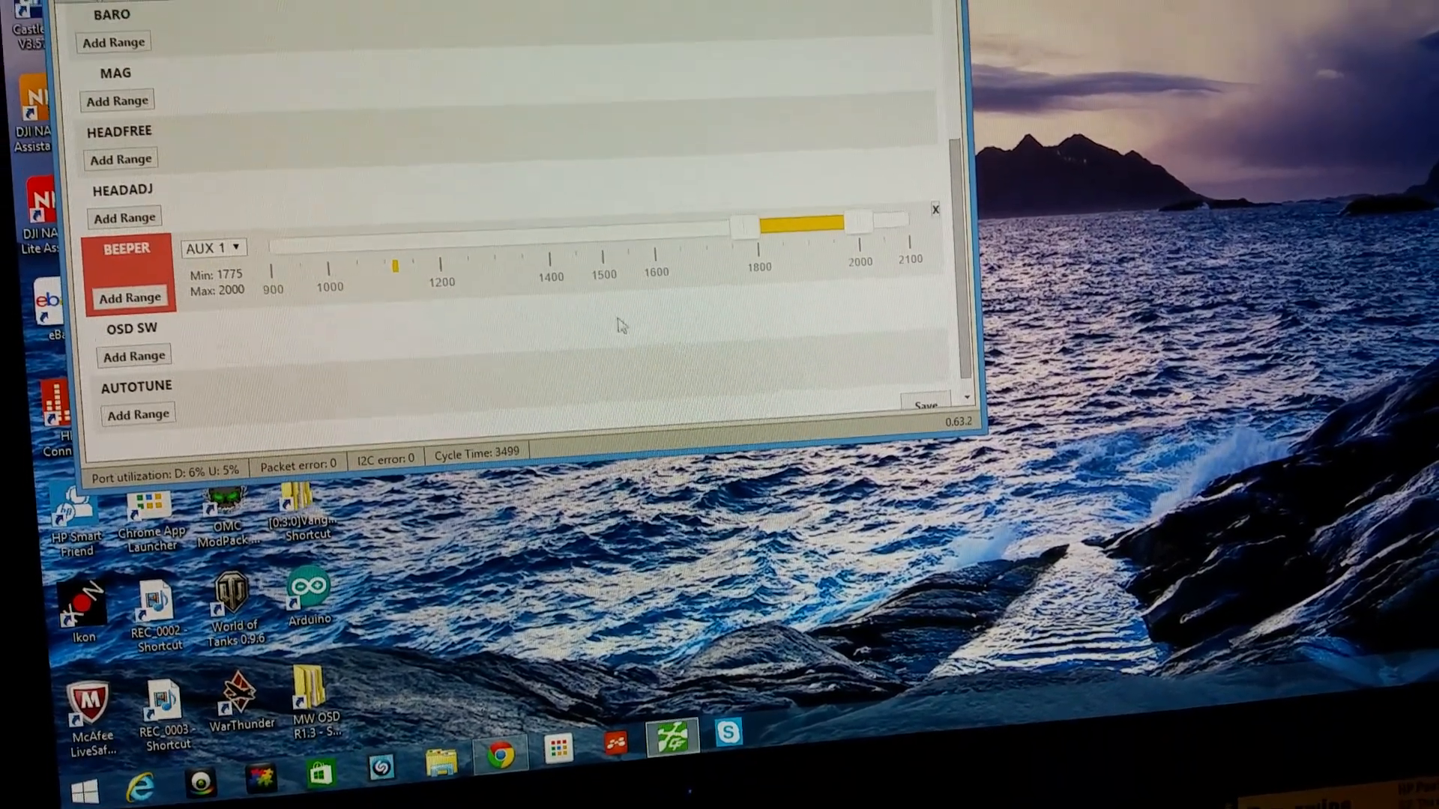
scroll(up, 3)
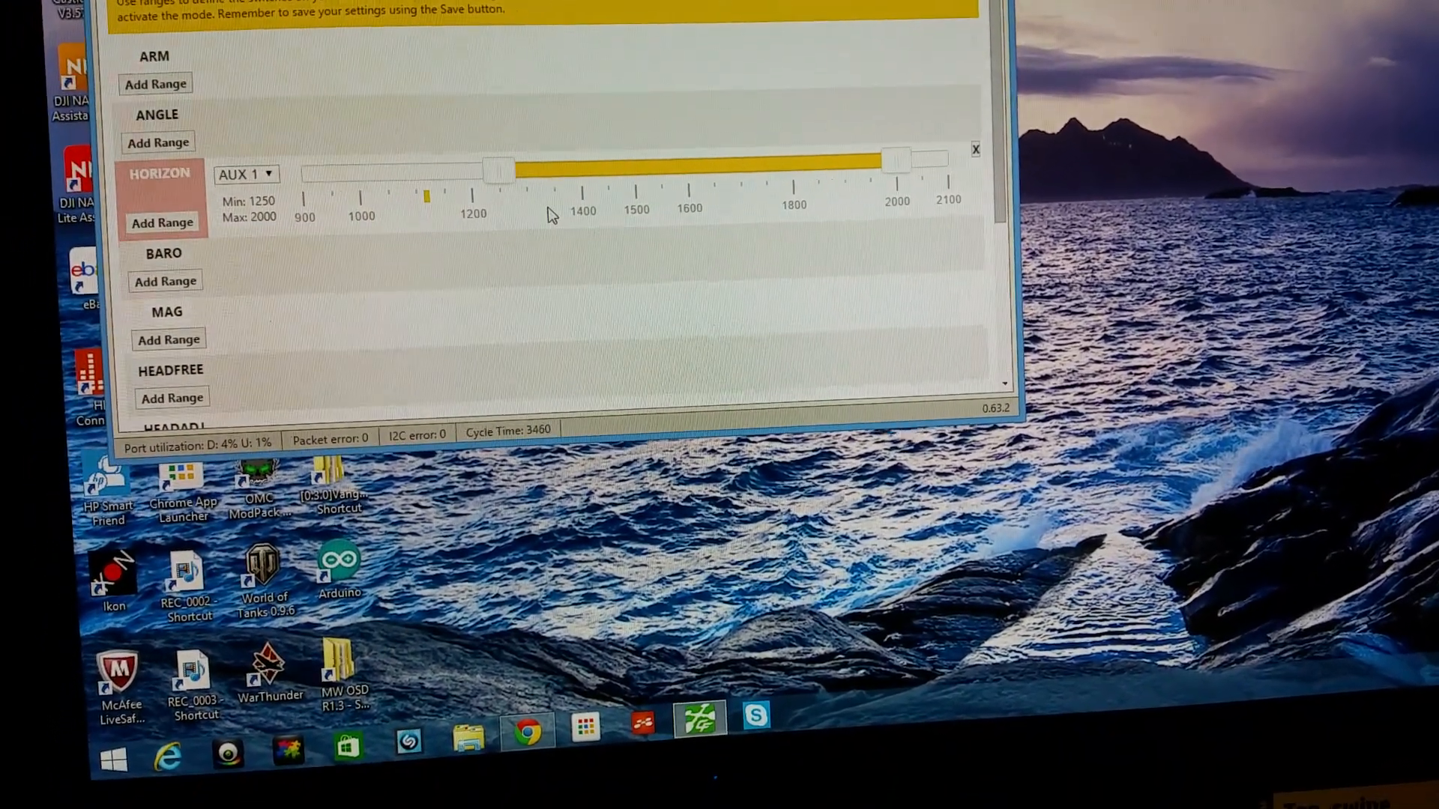